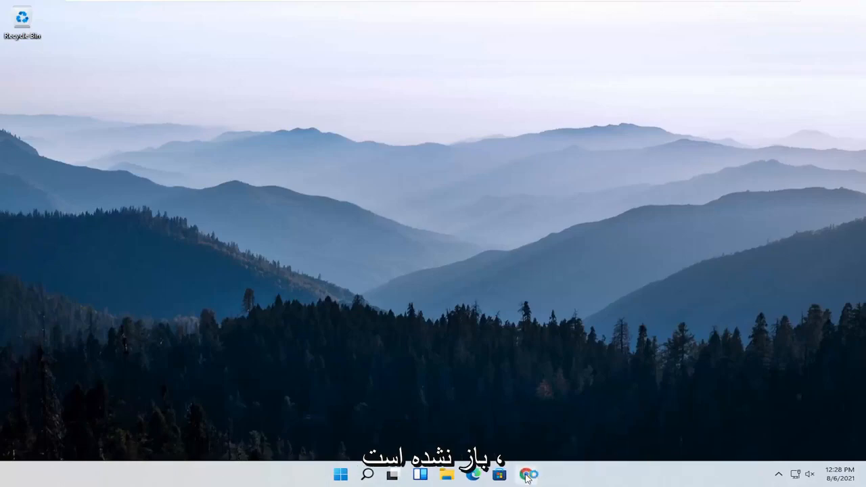
Launch Chrome and reach its Settings page through the three-dot menu.
left_click(527, 474)
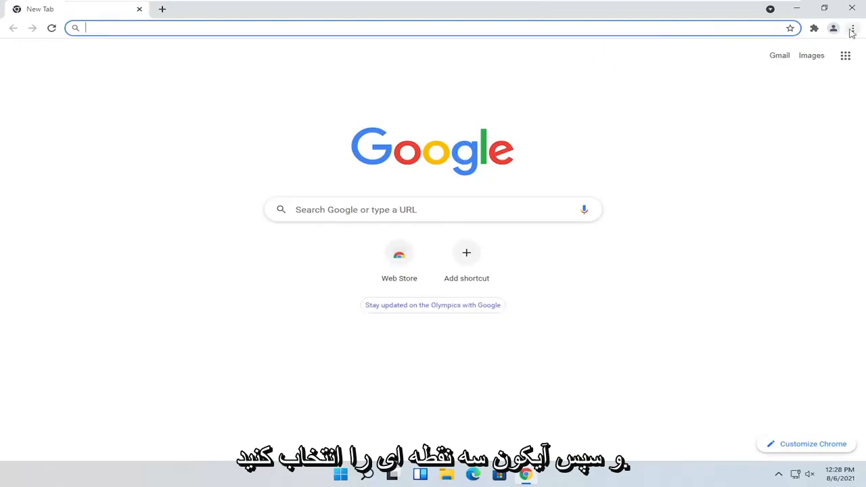
left_click(853, 28)
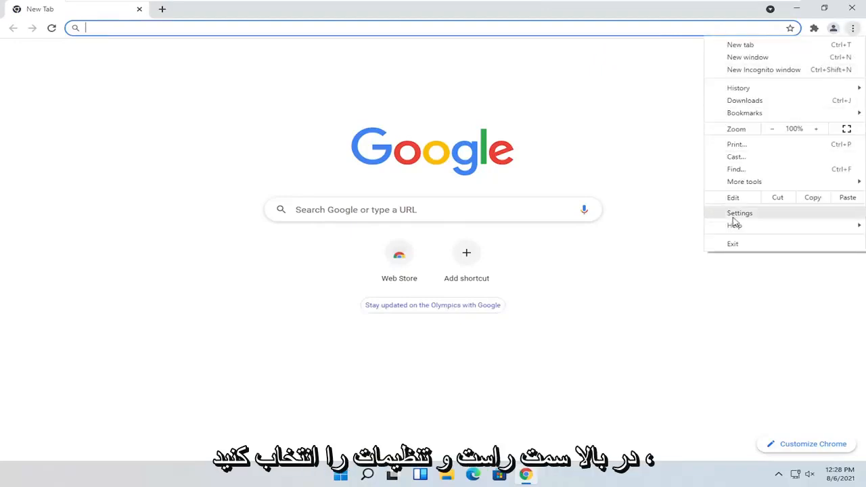
mouse_move(715, 32)
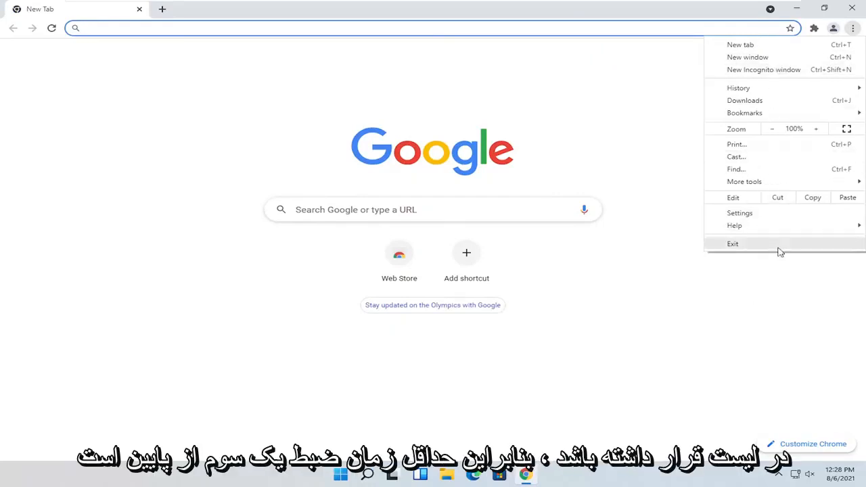
mouse_move(739, 216)
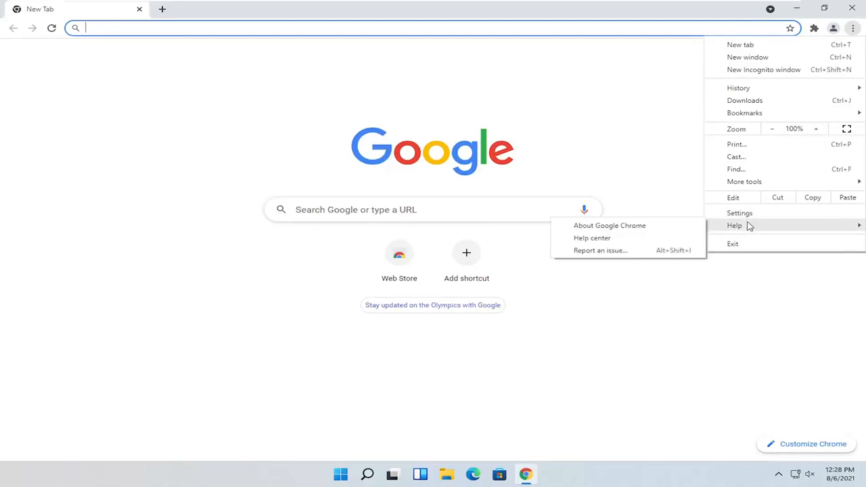
left_click(738, 213)
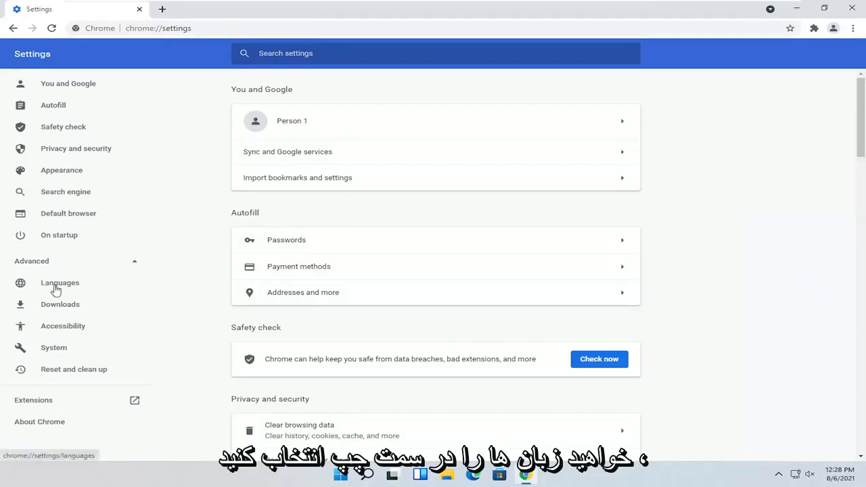
Go to Languages and expand the list showing English (United States) and English.
left_click(59, 282)
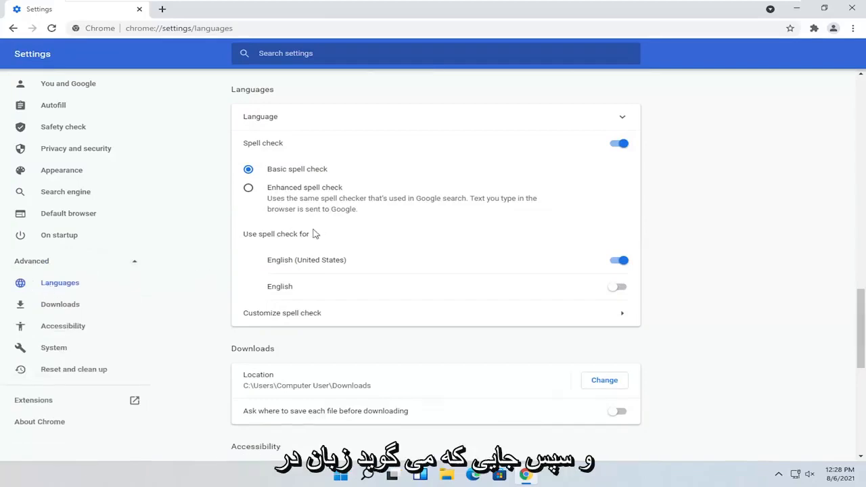
mouse_move(263, 117)
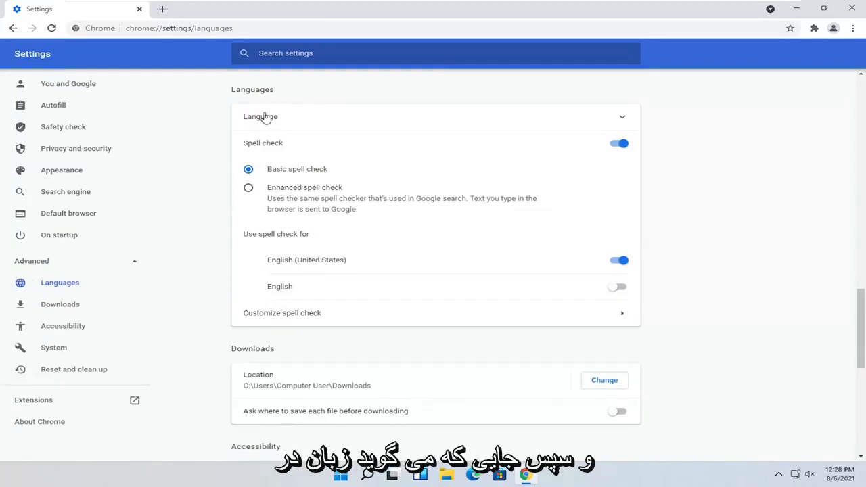
left_click(265, 116)
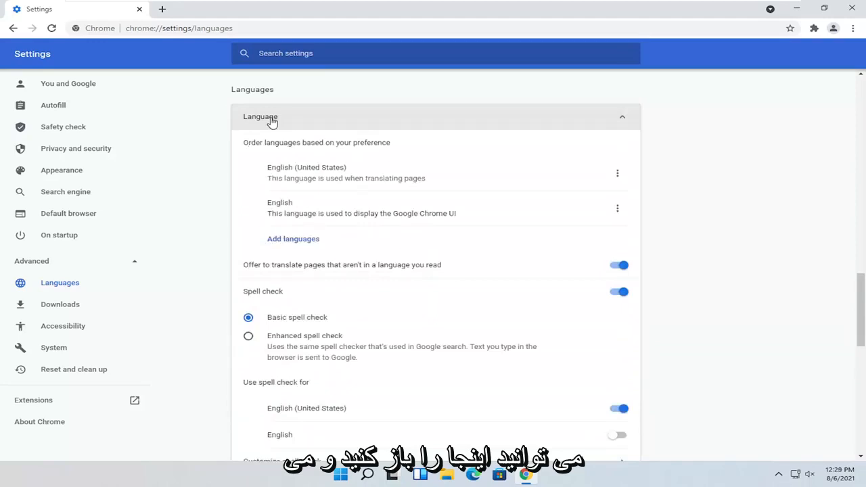
mouse_move(548, 139)
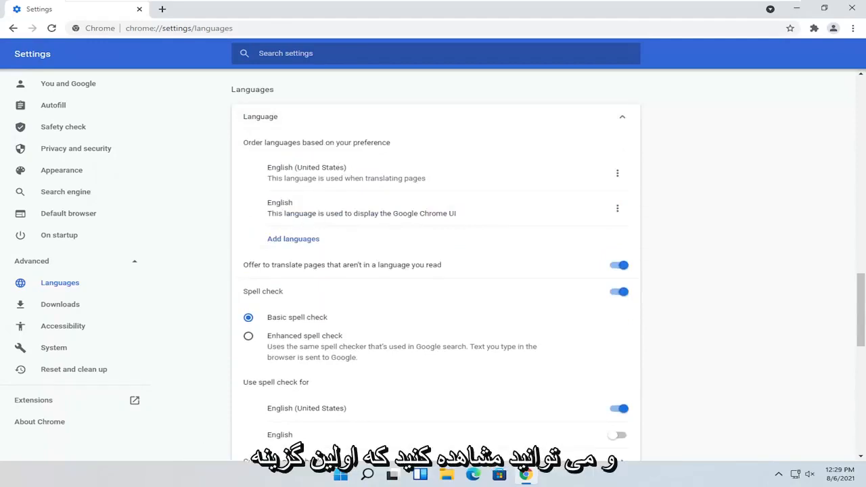
left_click_drag(292, 179, 426, 179)
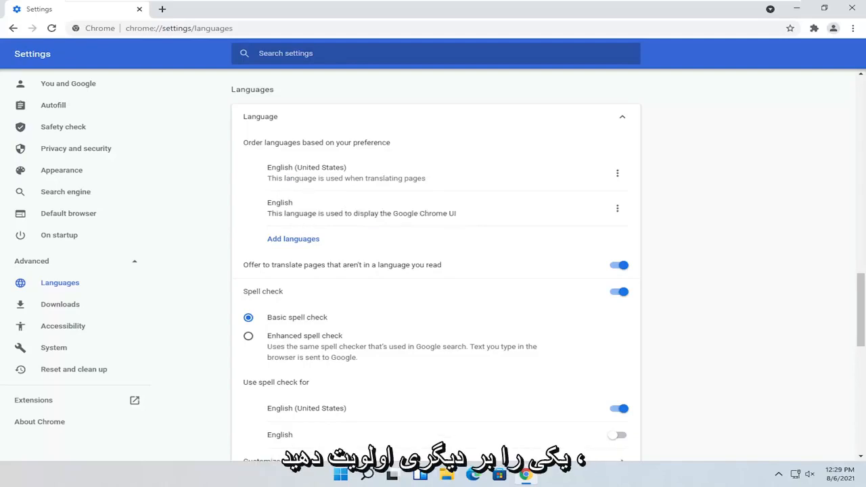
left_click_drag(273, 213, 351, 213)
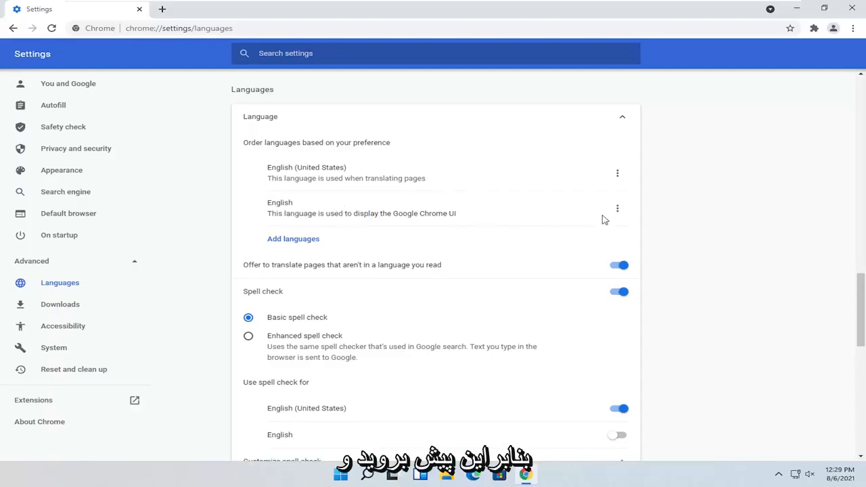
left_click(617, 208)
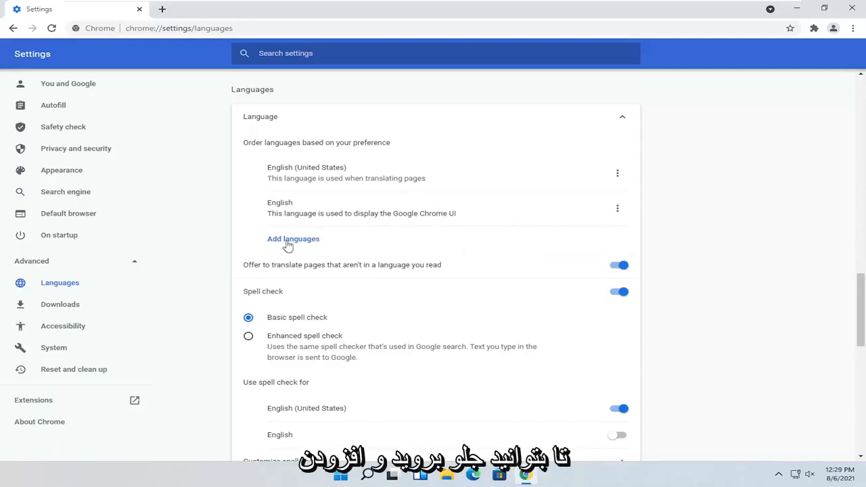
Add Afrikaans as a third preferred language below the two English entries.
left_click(292, 238)
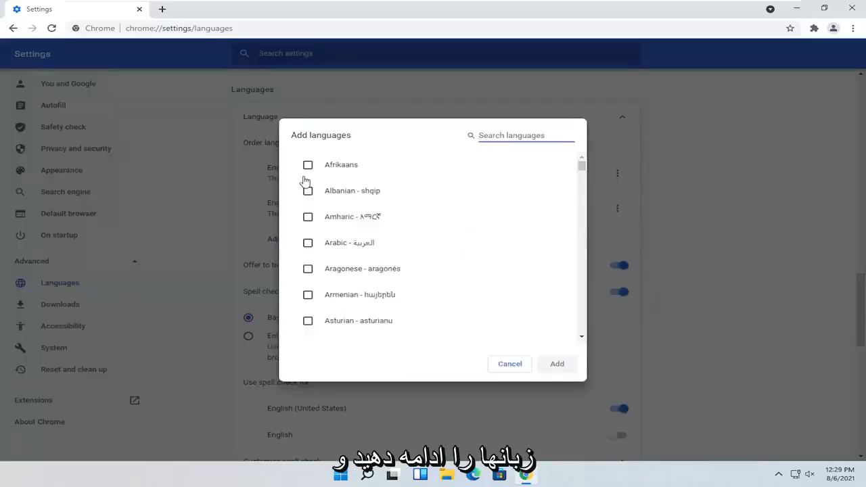
left_click(307, 165)
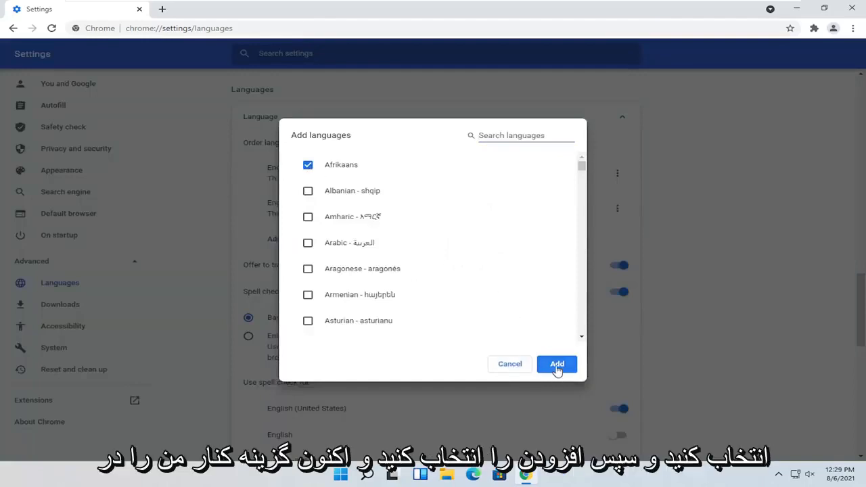
left_click(556, 363)
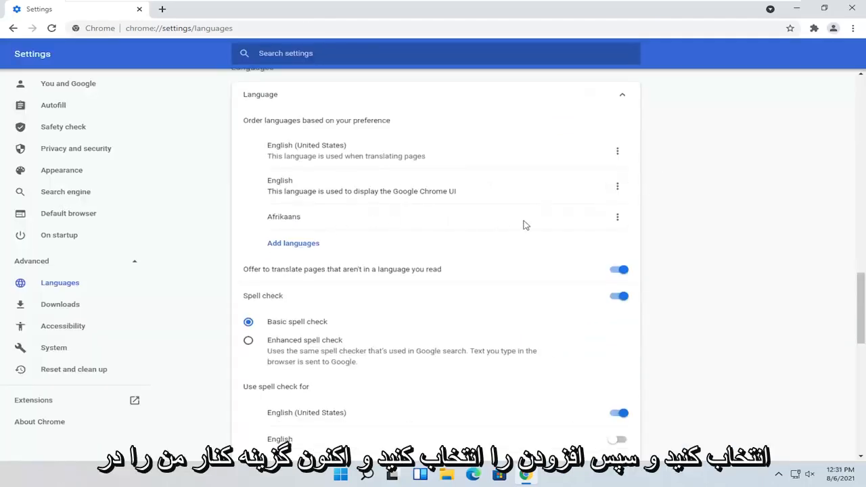